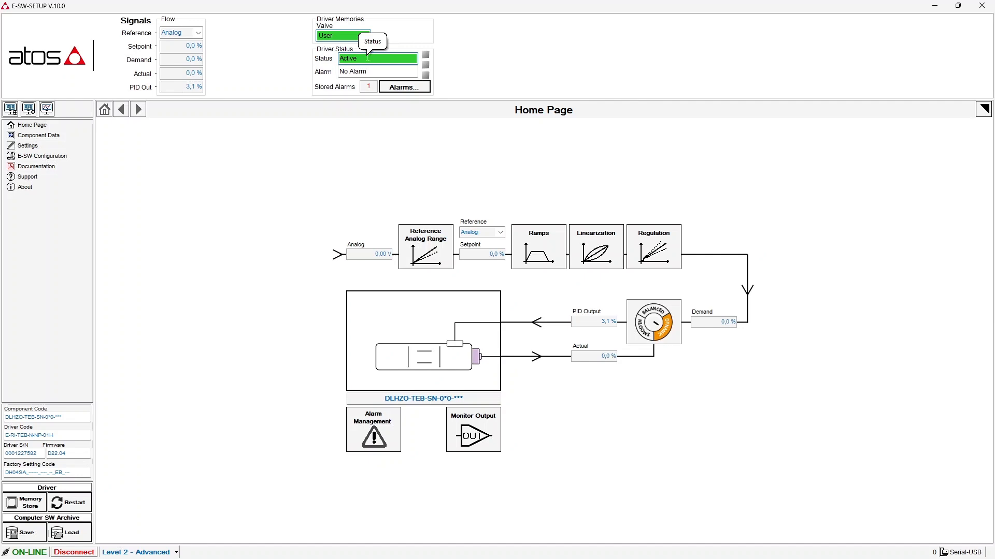
- Open the Stored Alarms History, showing Flow Analog Setpoint Out of Limits as the last alarm
{"action": "left_click", "coordinate": [398, 87]}
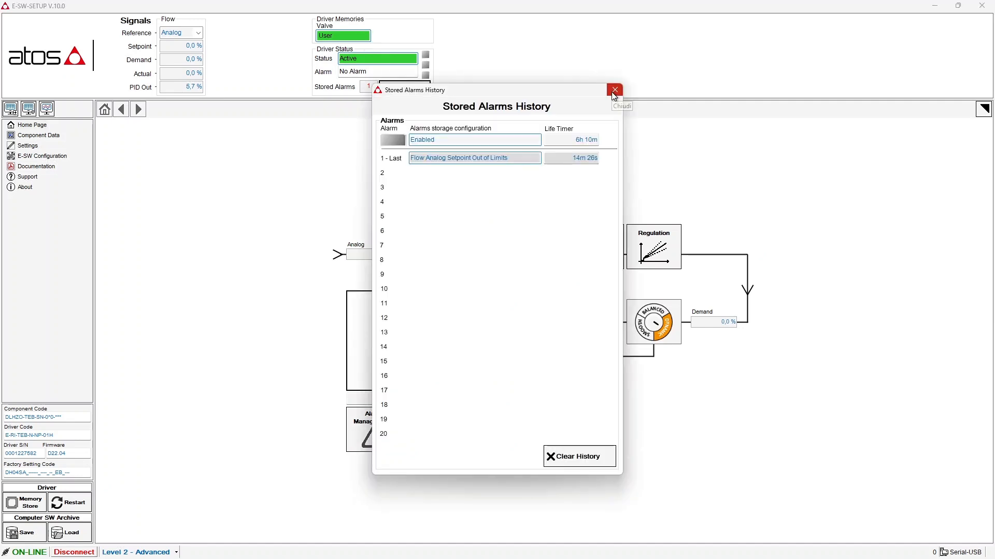
- Close the alarms history and display the valve's Component Data page
{"action": "left_click", "coordinate": [613, 89]}
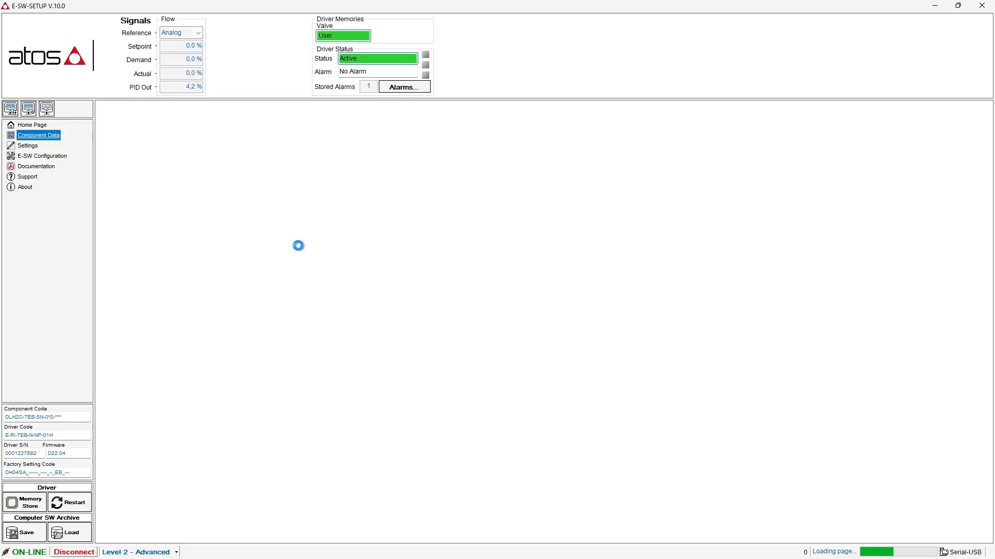
{"action": "left_click", "coordinate": [39, 135]}
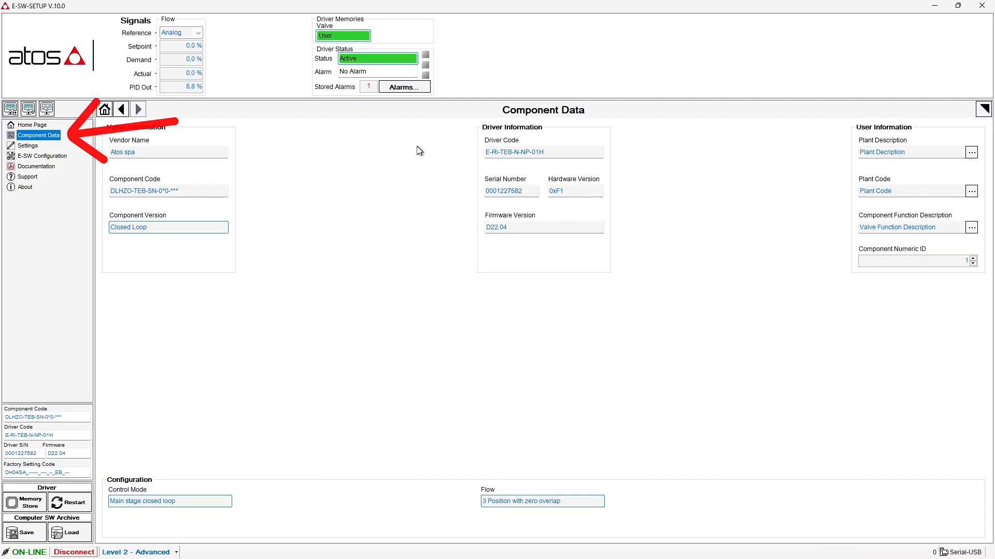